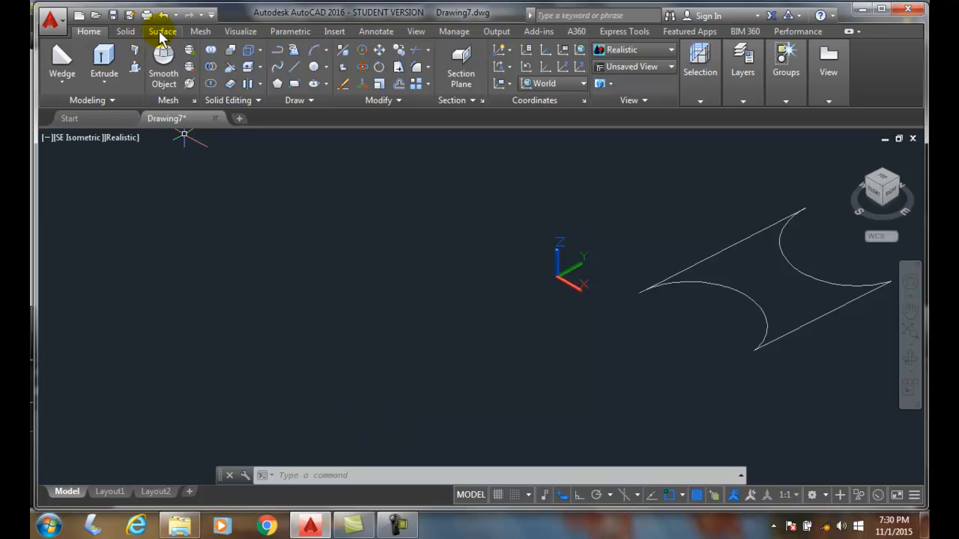
Show the Surface ribbon tab with its surface-creation tools
left_click(163, 31)
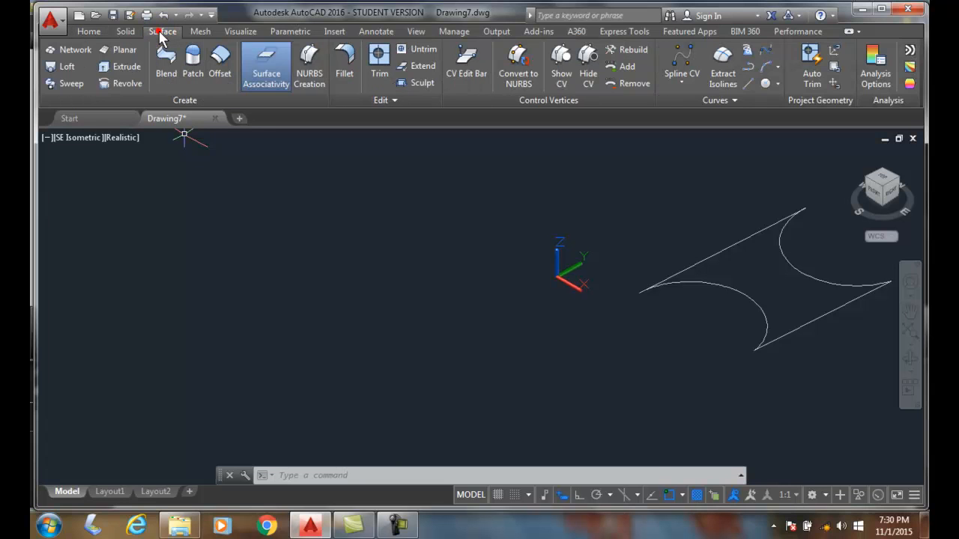
mouse_move(127, 83)
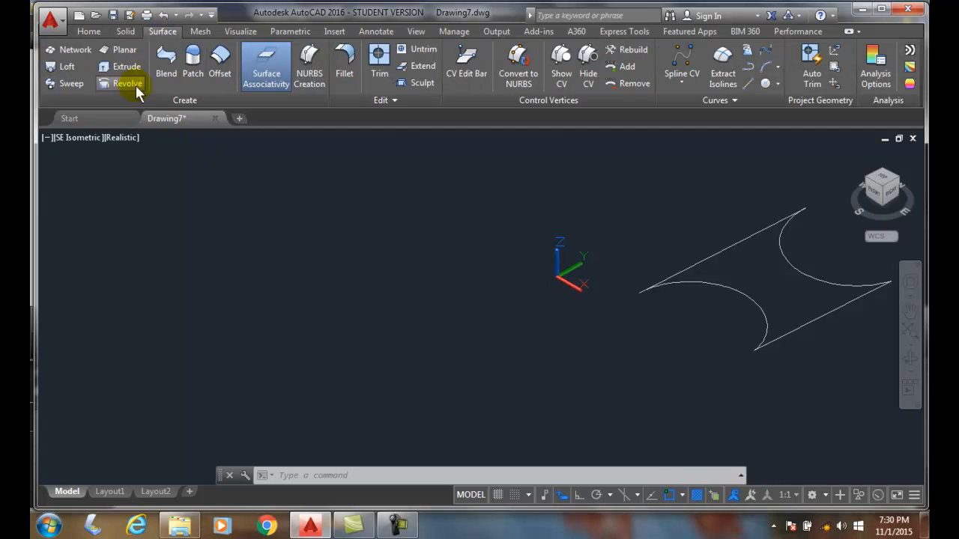
mouse_move(123, 49)
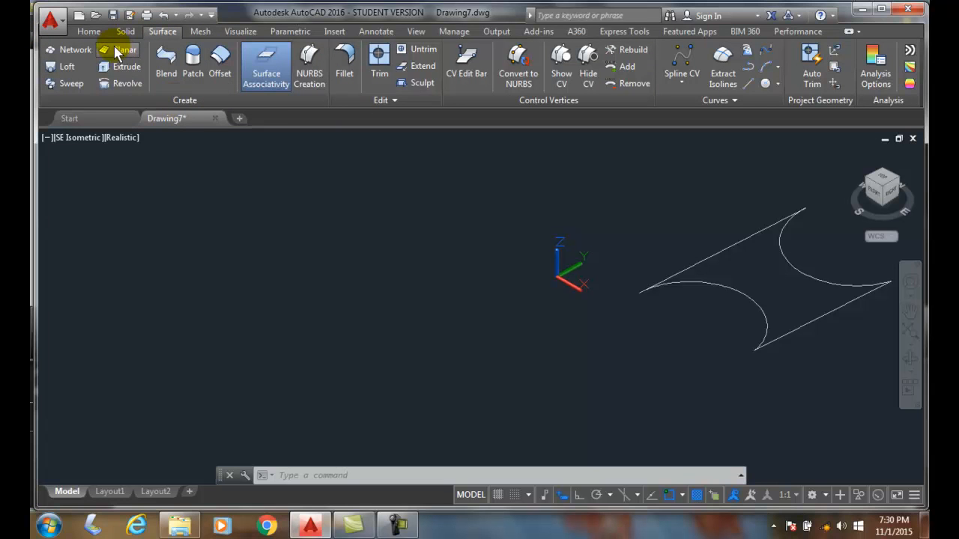
mouse_move(120, 49)
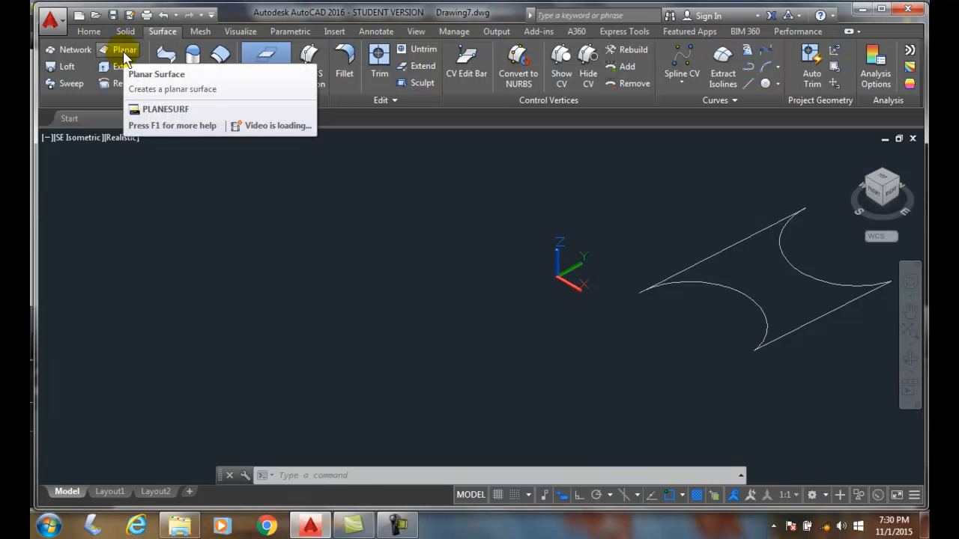
mouse_move(250, 228)
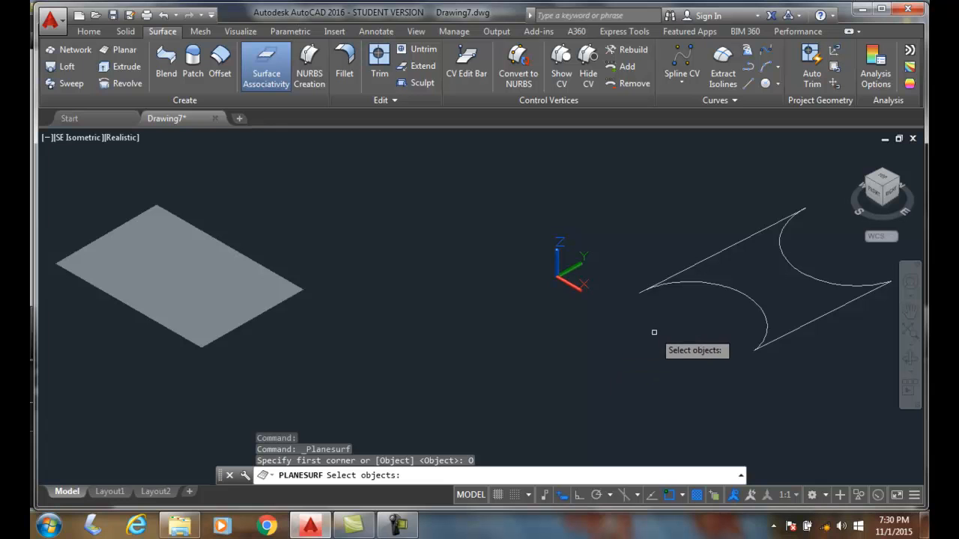
mouse_move(713, 290)
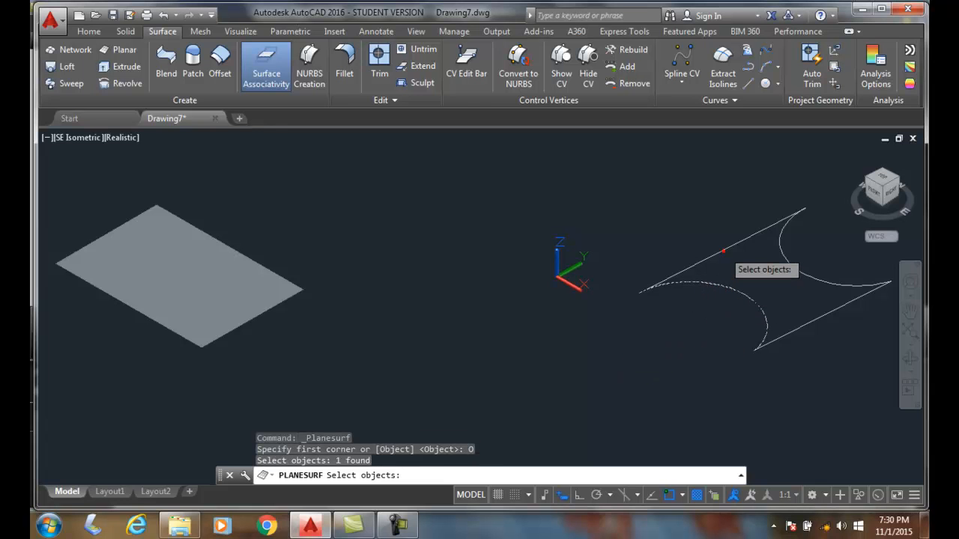
Select the arc-and-line boundary curves and confirm to fill them as a planar surface
left_click(787, 260)
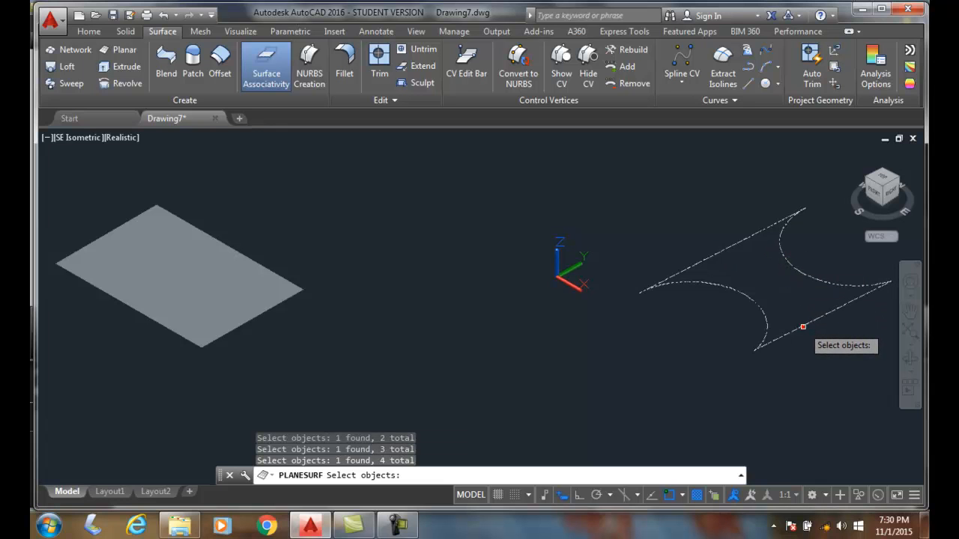
key("Enter")
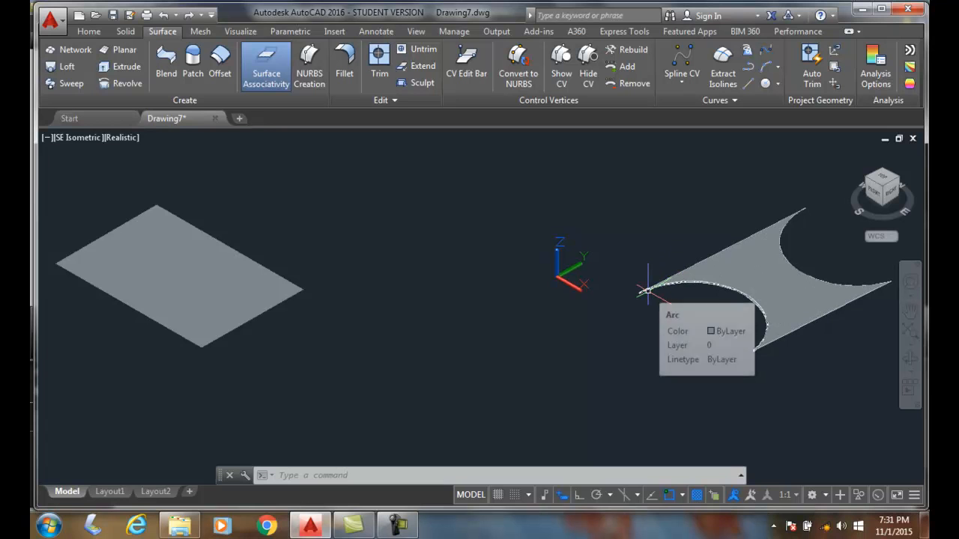
mouse_move(592, 266)
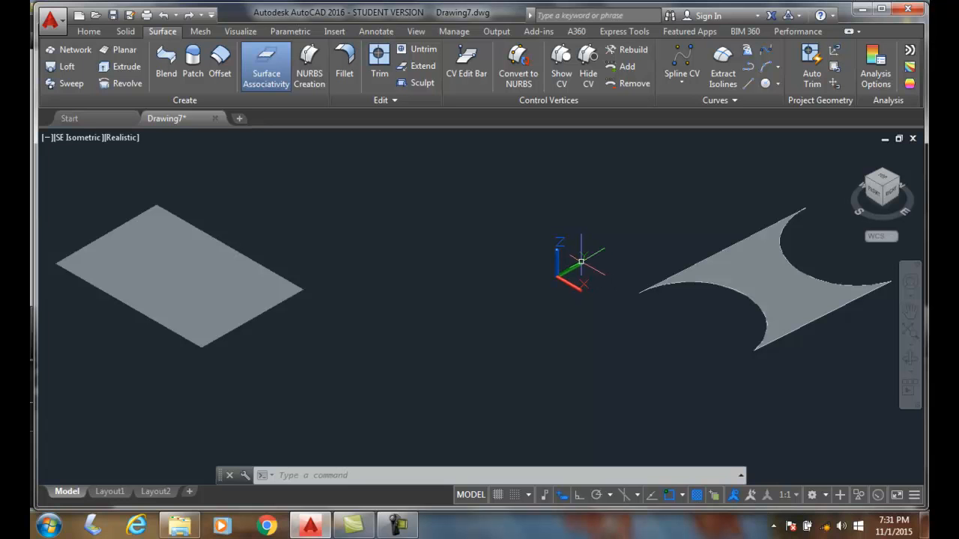
mouse_move(452, 235)
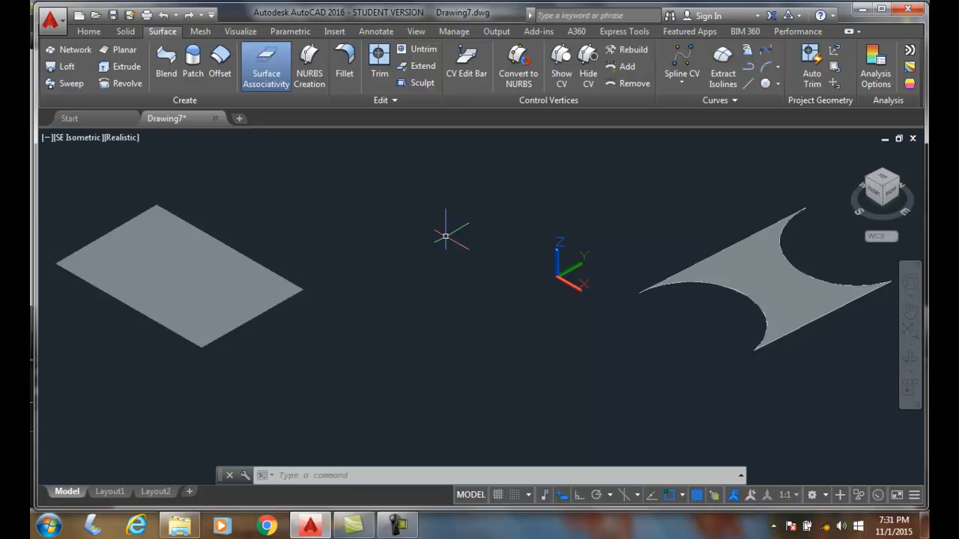
Open the rectangular planar surface's Properties, showing U and V isolines of 6
left_click(179, 278)
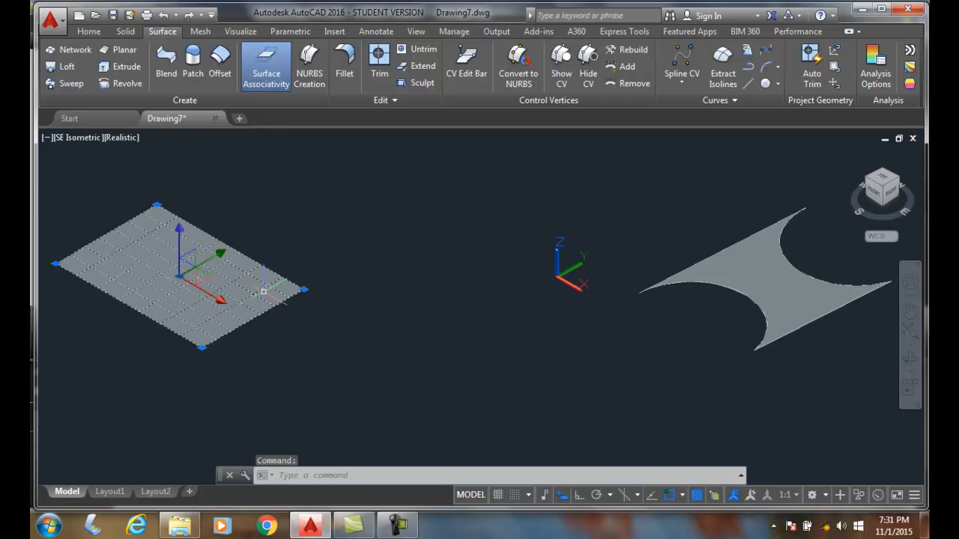
right_click(264, 290)
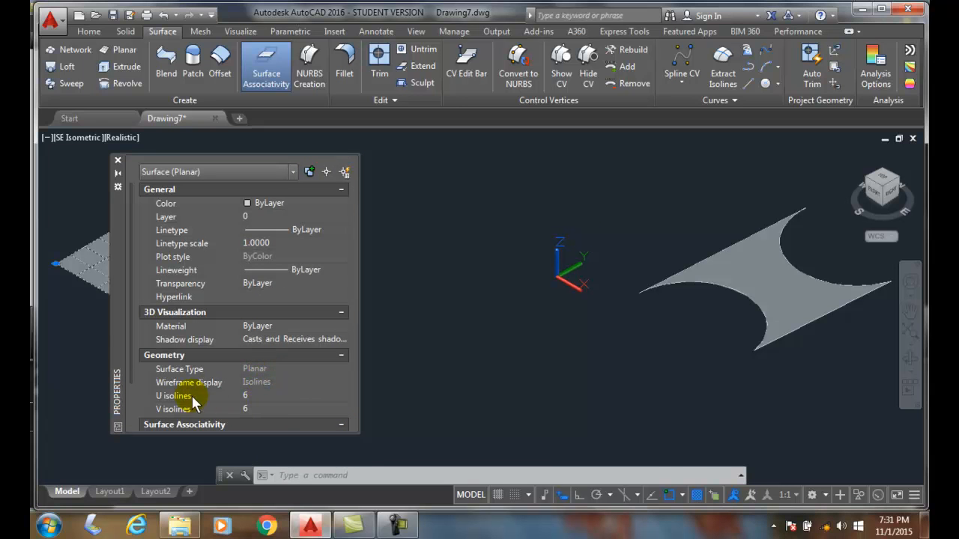
mouse_move(176, 400)
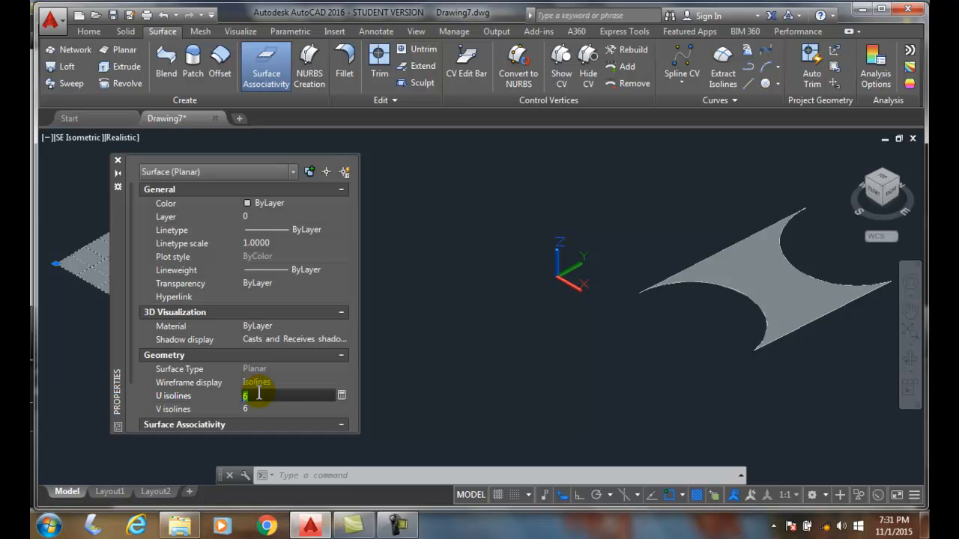
type("24")
left_click(500, 475)
type("6")
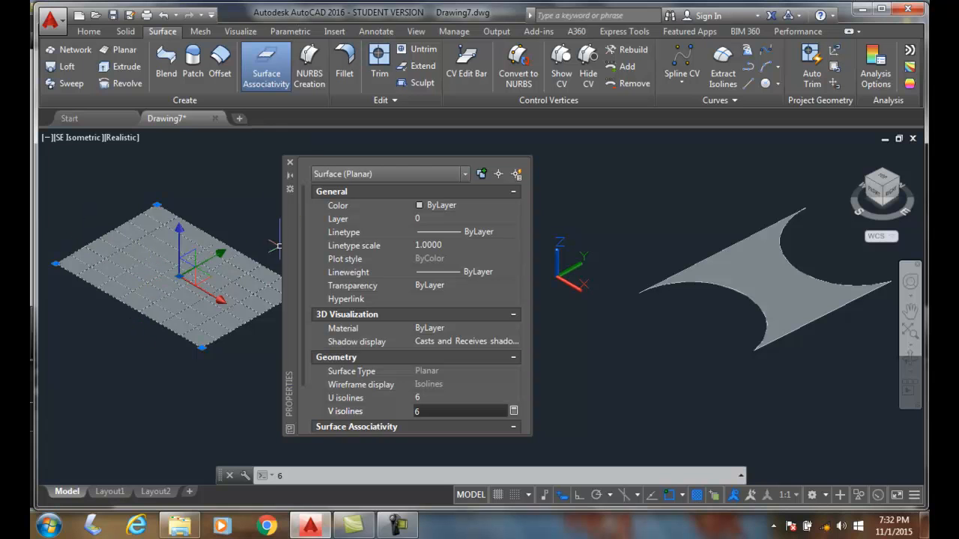
Close the Properties palette and clear the surface selection
left_click(289, 162)
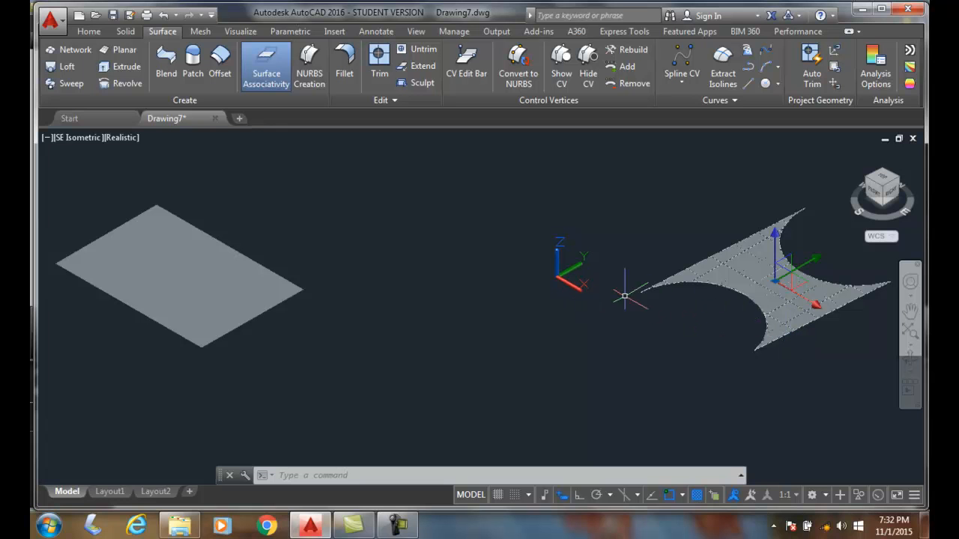
key("Escape")
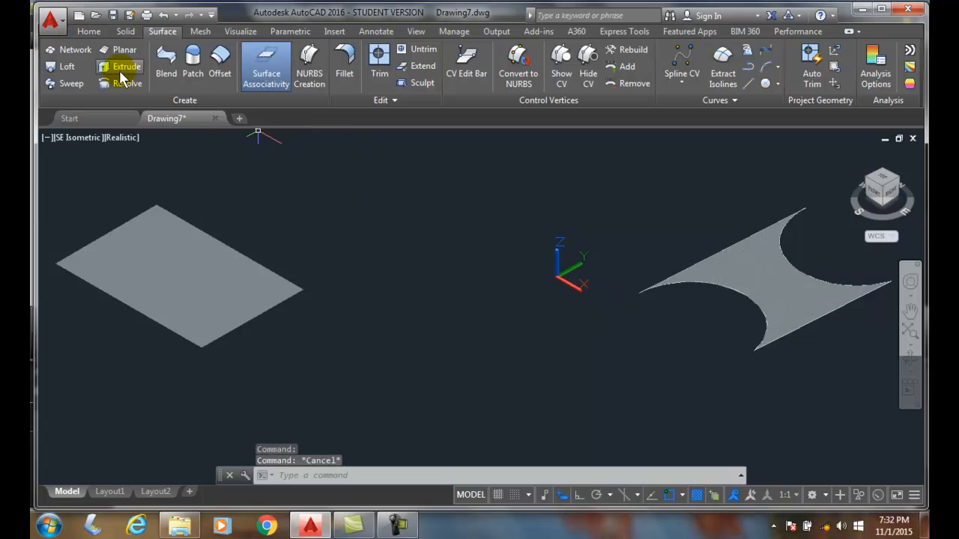
mouse_move(257, 240)
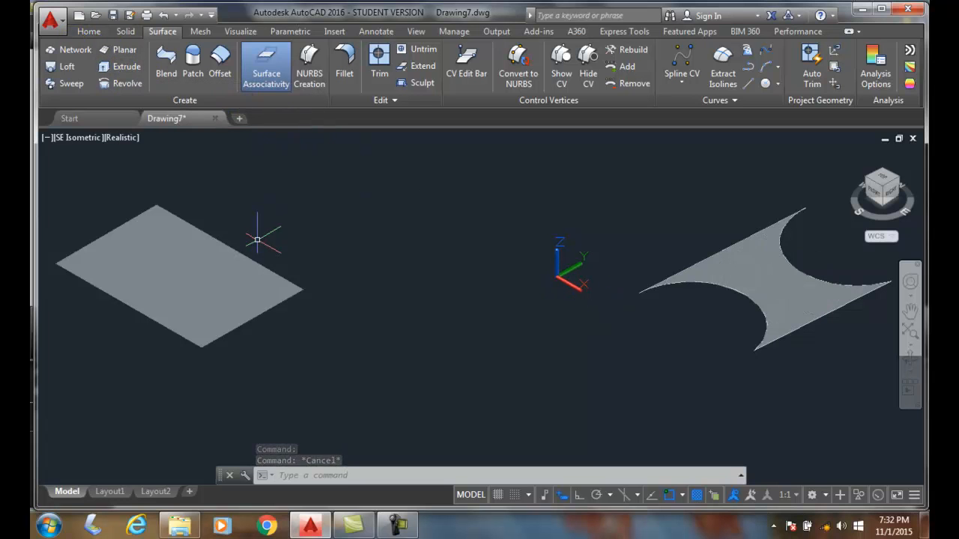